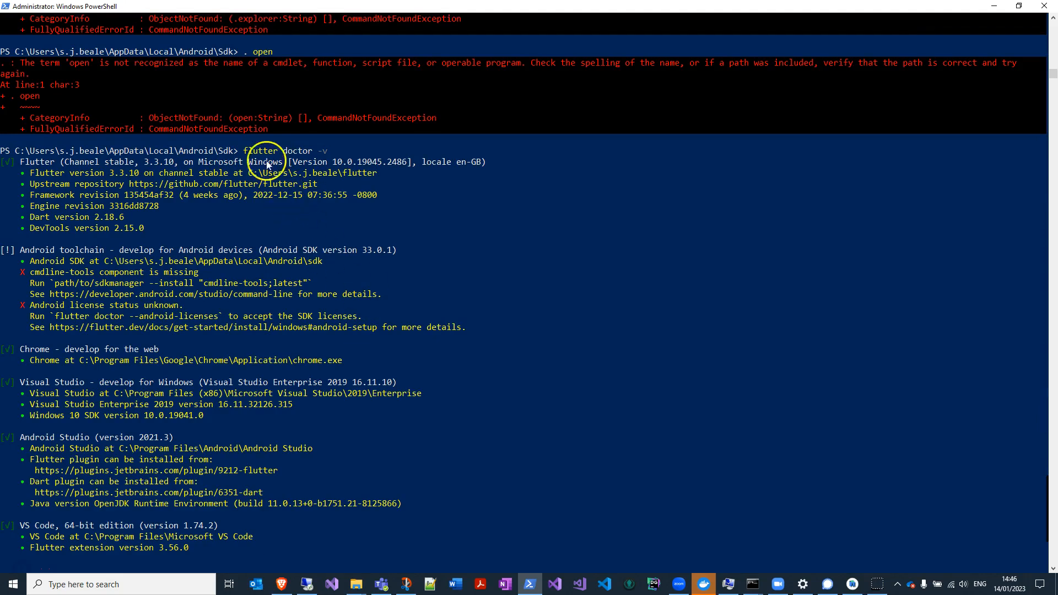
mouse_move(286, 159)
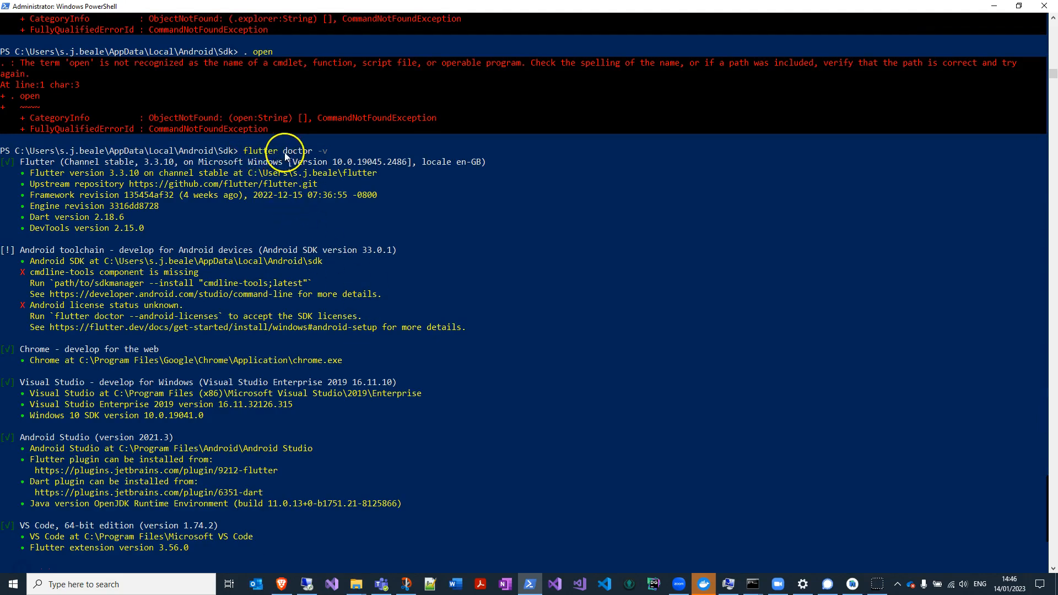
mouse_move(328, 156)
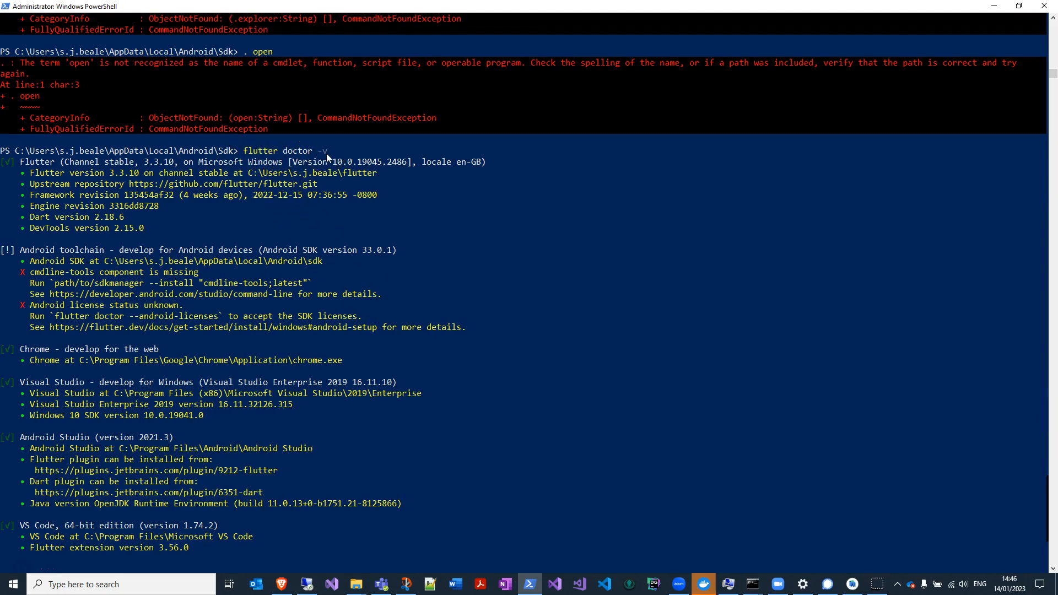
mouse_move(95, 273)
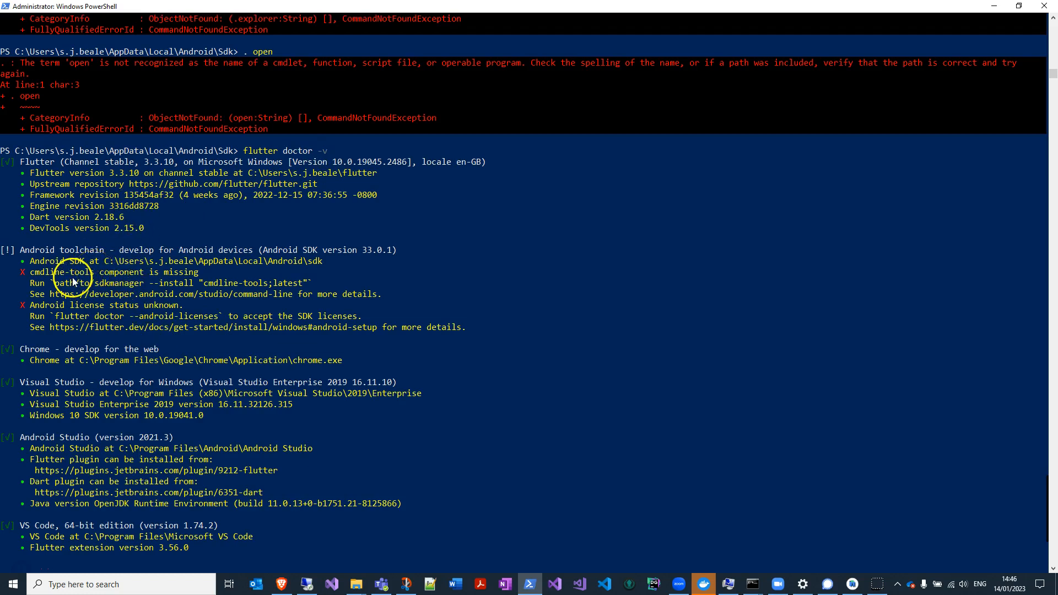
mouse_move(186, 277)
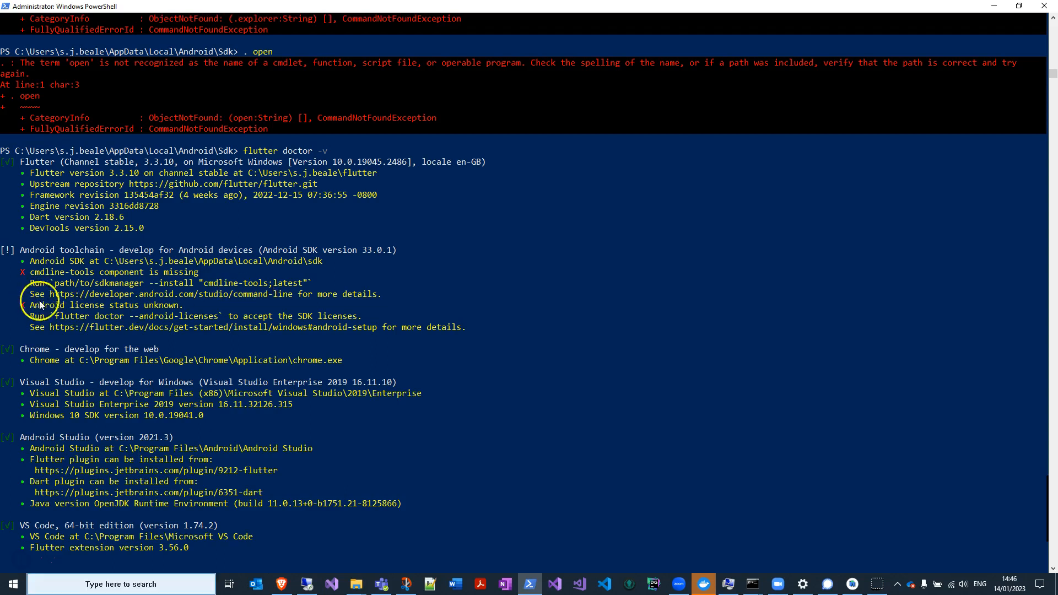
mouse_move(156, 309)
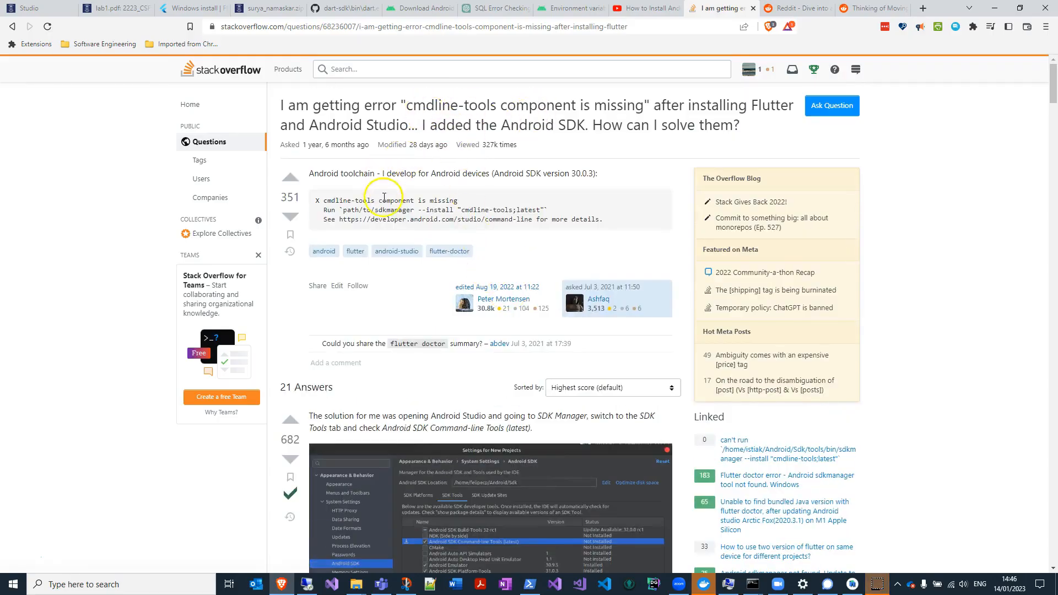
- Scroll to the accepted answer and highlight its SDK Manager command-line tools steps
scroll(down, 3)
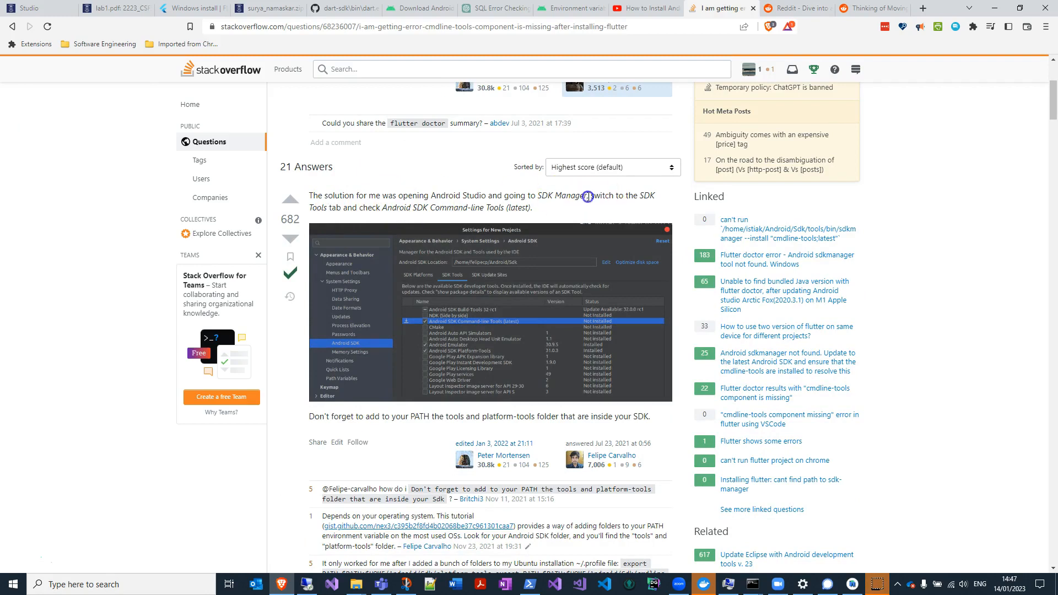
drag(592, 195, 532, 208)
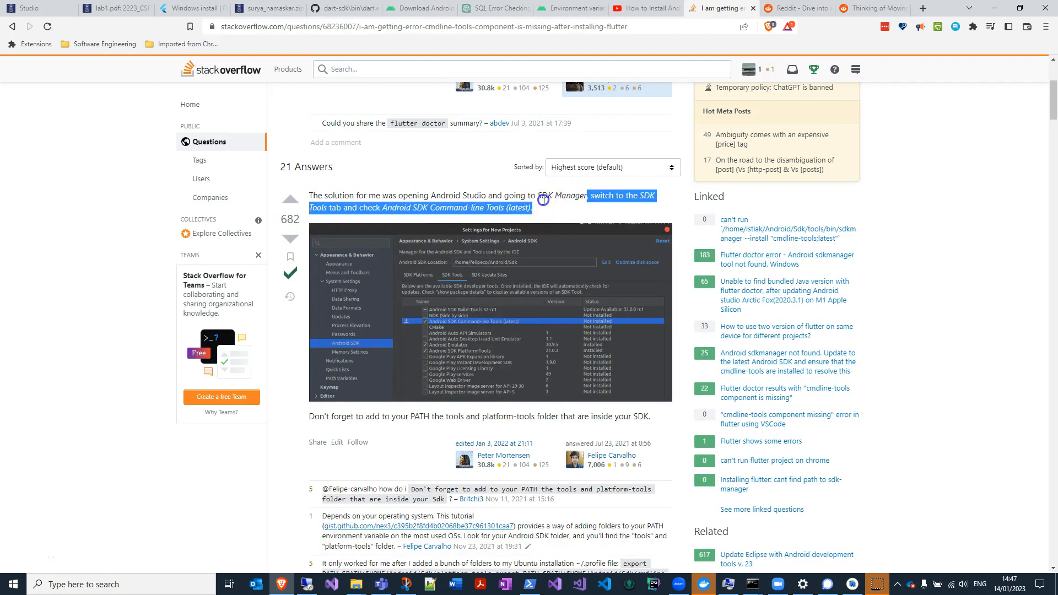
click(543, 205)
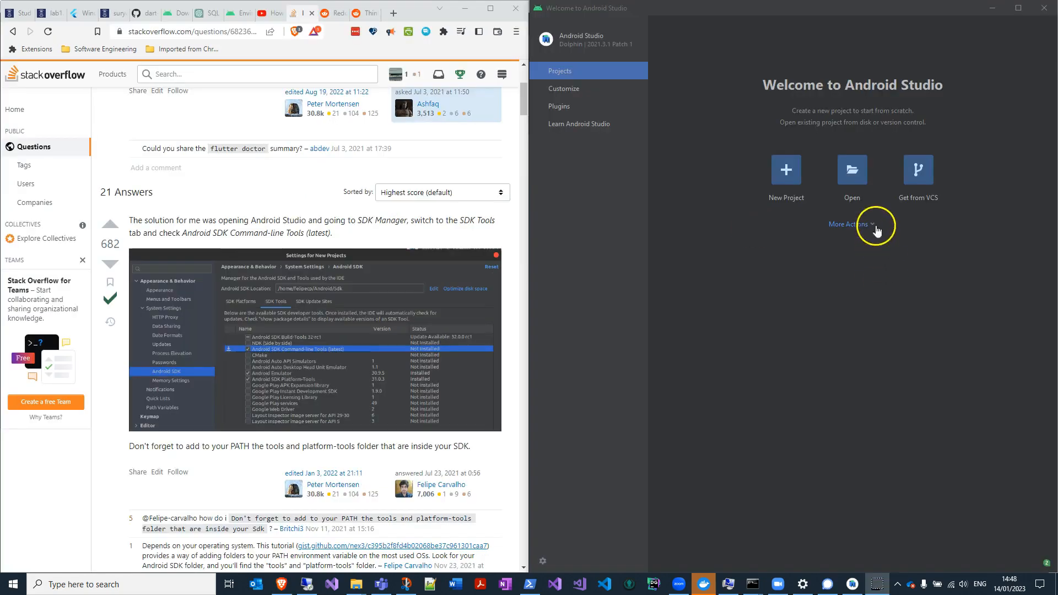
- Open SDK Manager from the welcome screen's More Actions menu
click(851, 224)
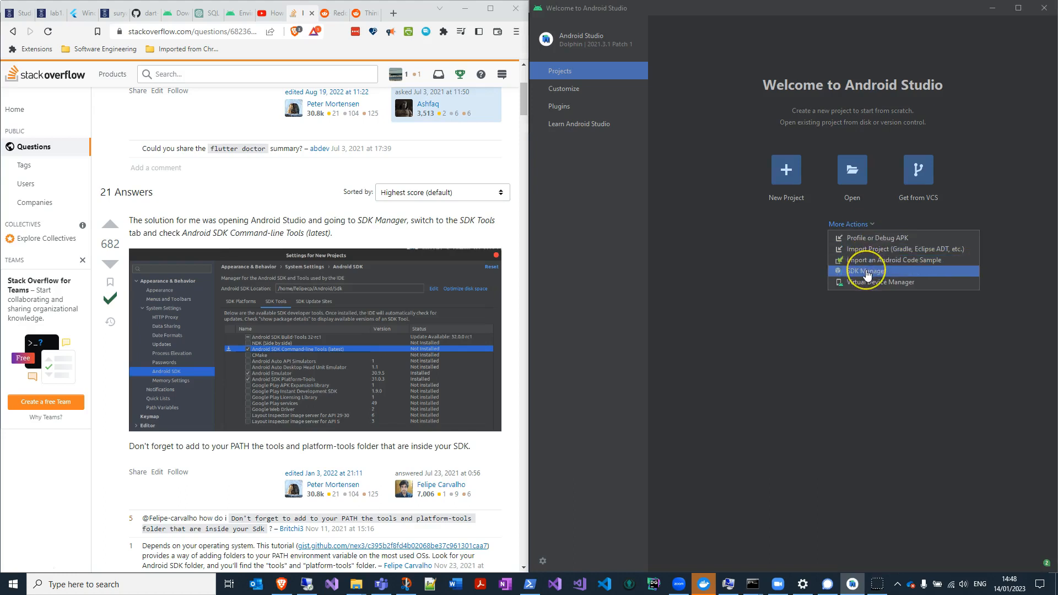
click(866, 272)
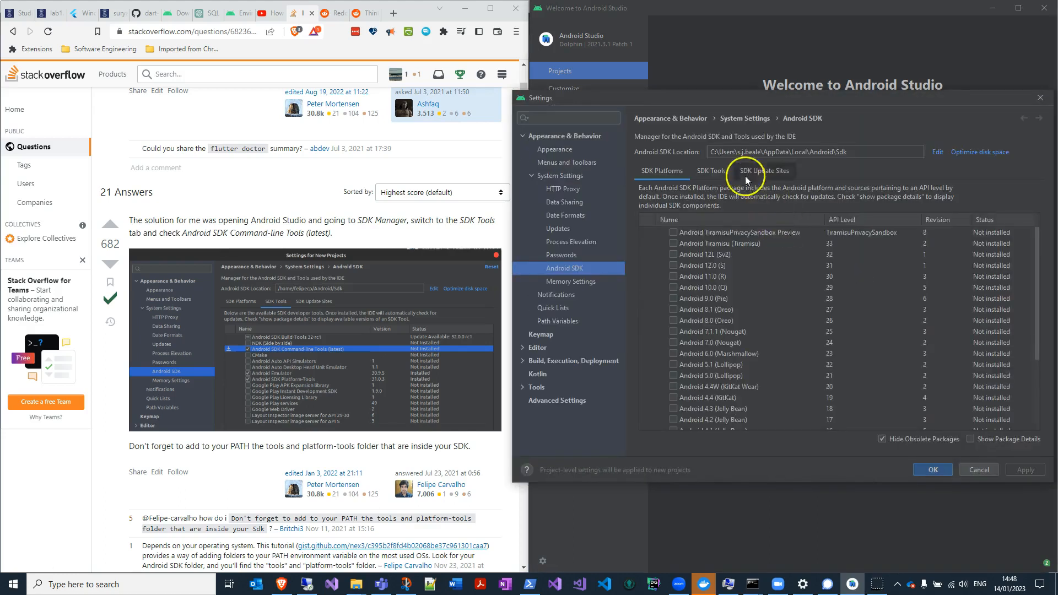
- Install Android SDK Command-line Tools (latest) from the SDK Tools tab and finish the installer
click(711, 171)
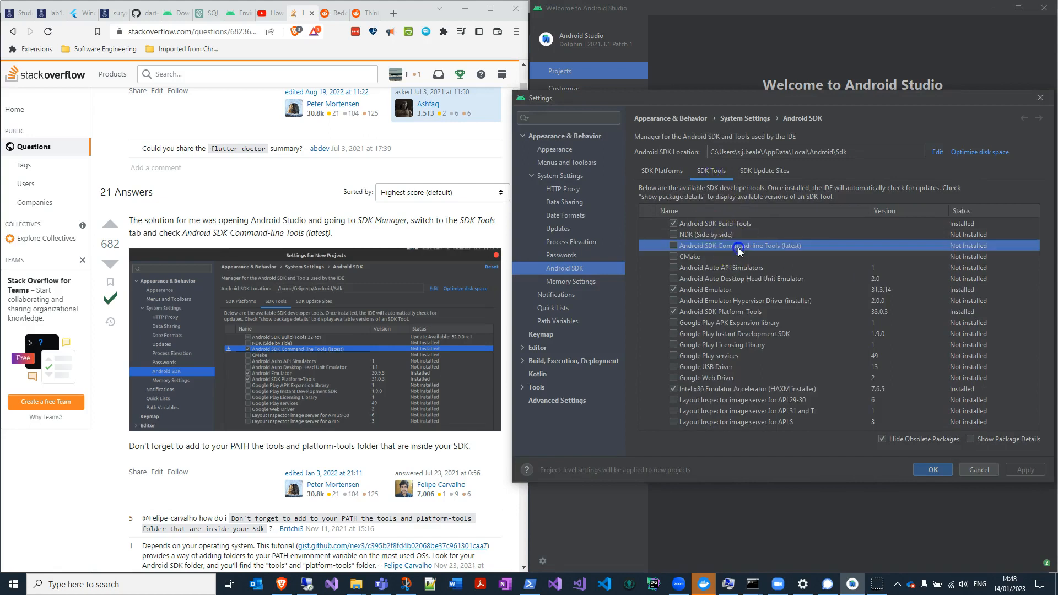
click(673, 245)
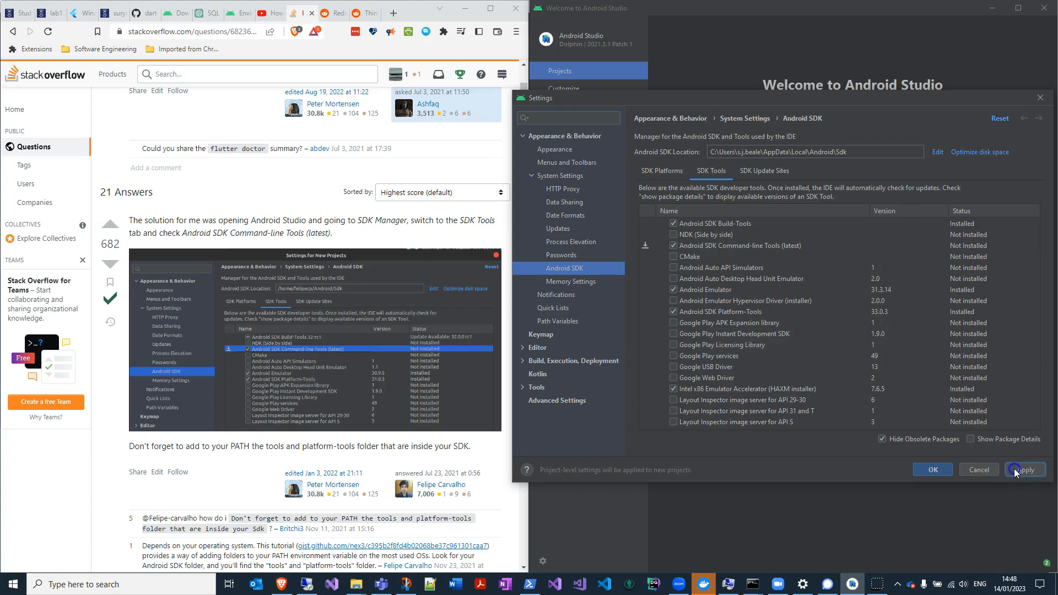
click(1025, 469)
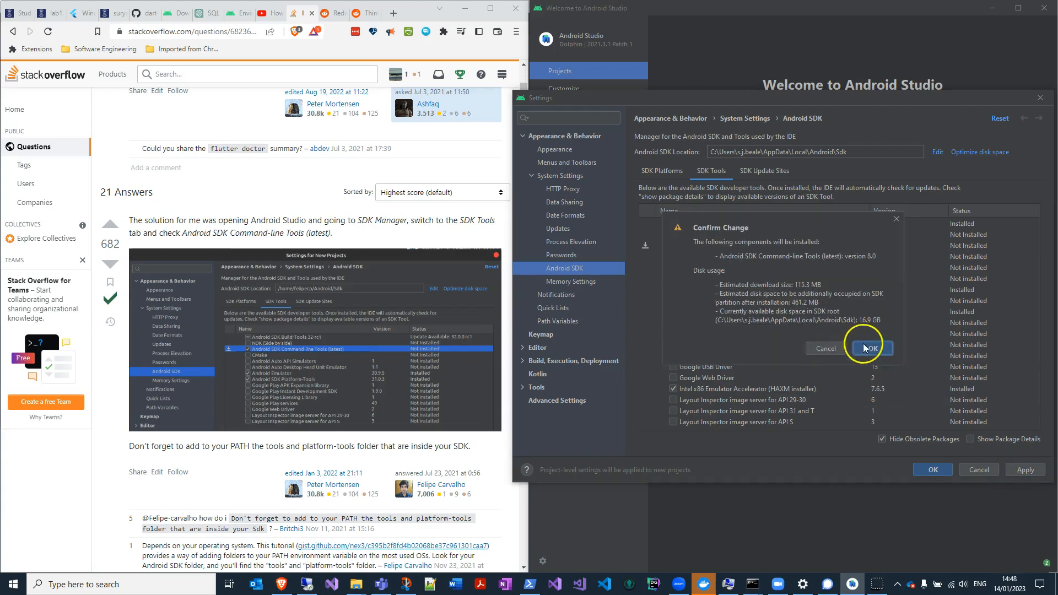
click(871, 349)
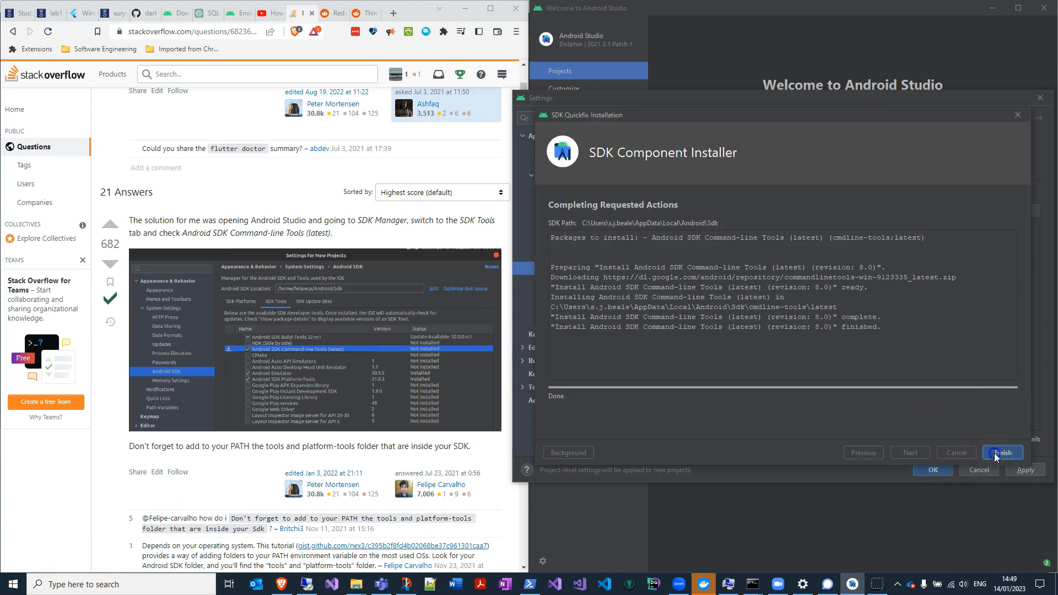
click(1003, 453)
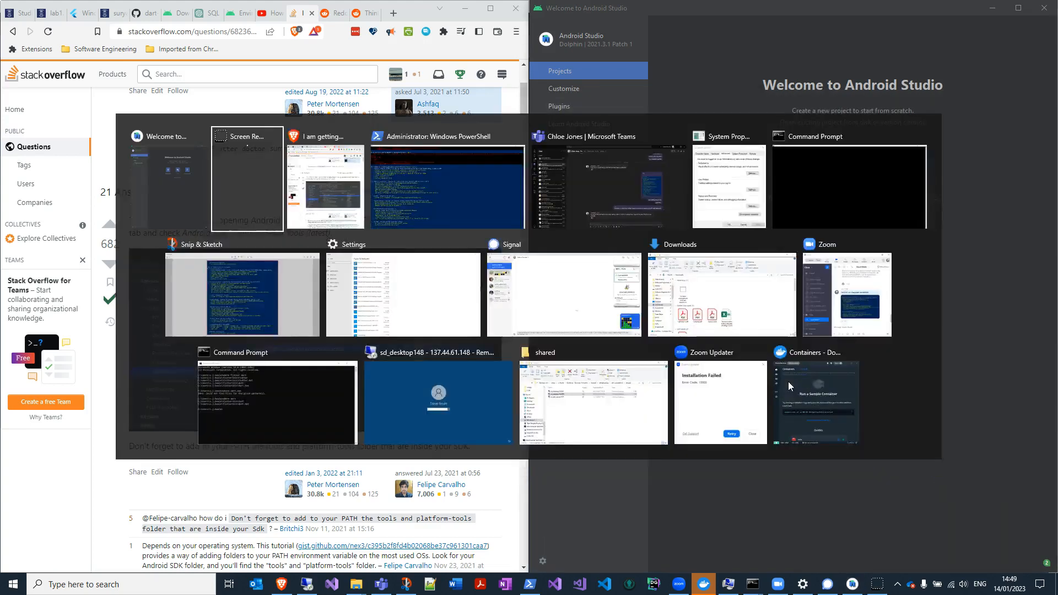
- Return to PowerShell and review the new flutter doctor -v Android toolchain output
click(447, 187)
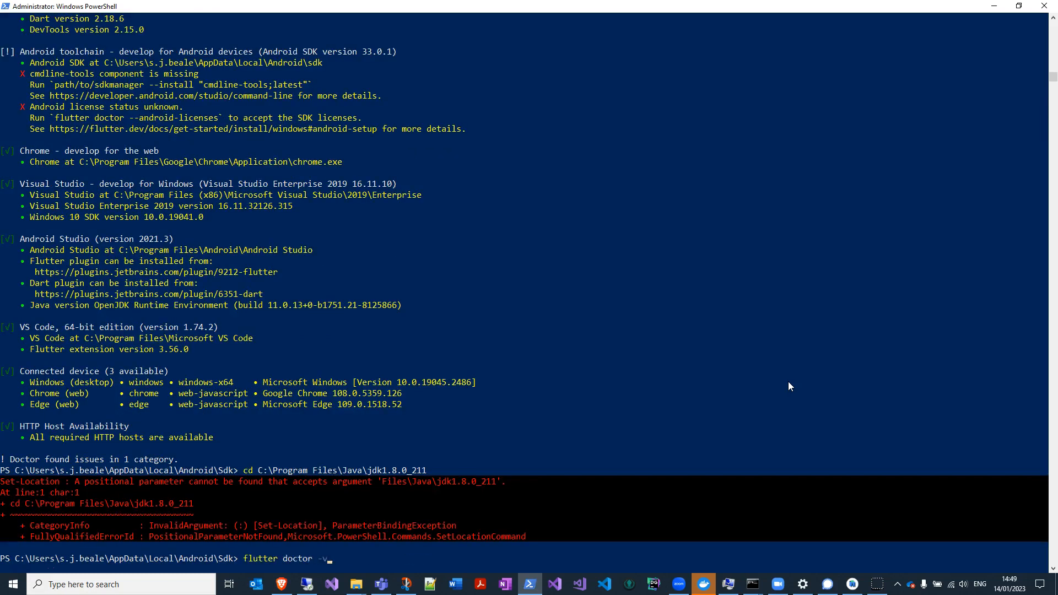
scroll(down, 3)
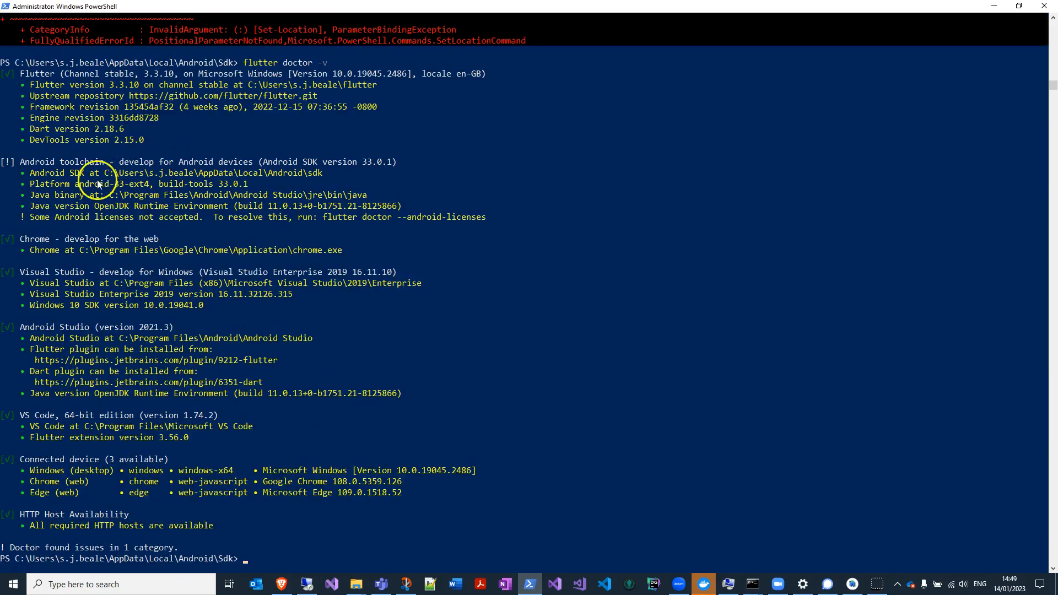
mouse_move(91, 112)
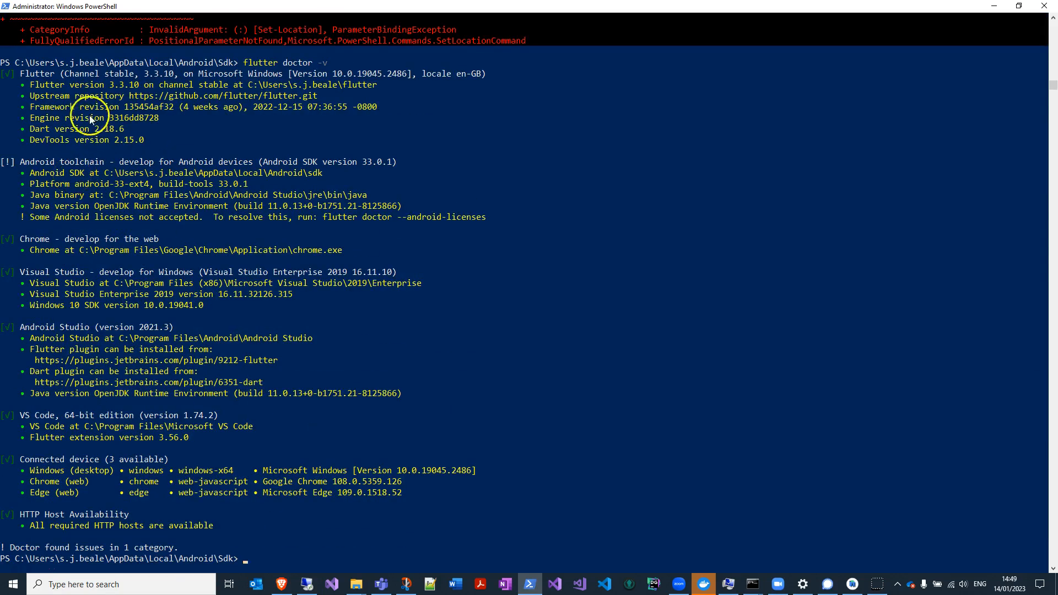
mouse_move(87, 421)
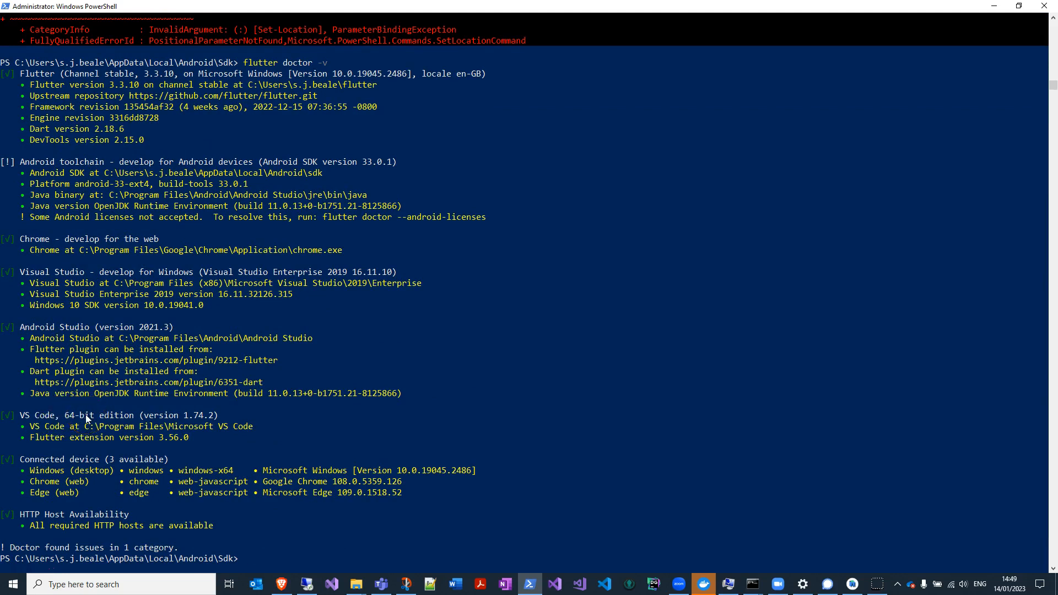
mouse_move(5, 515)
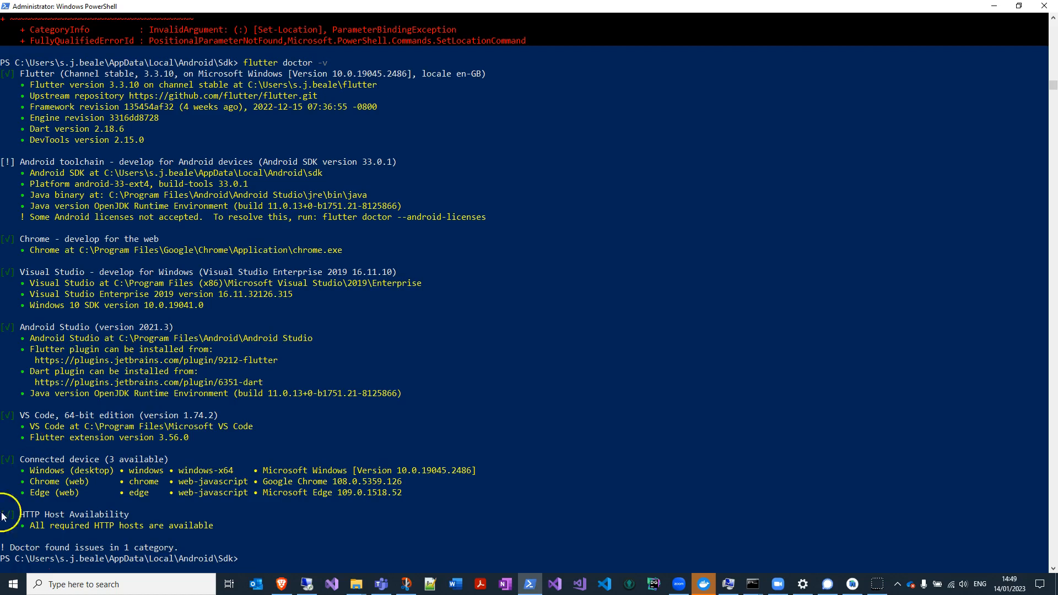